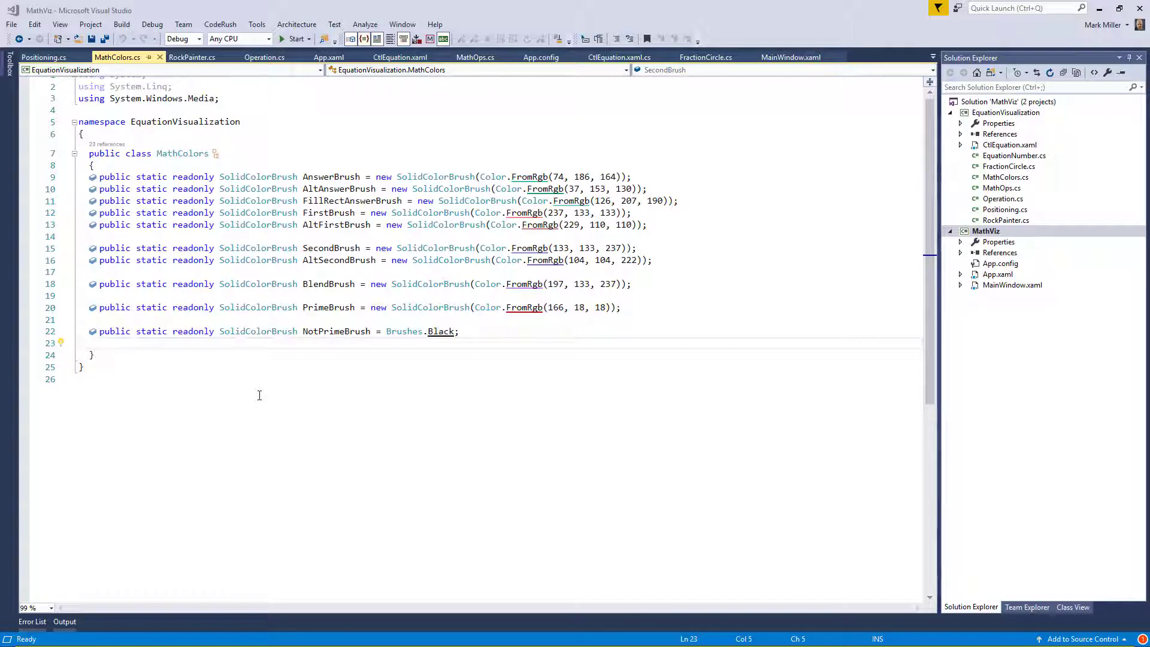
pyautogui.moveTo(278, 392)
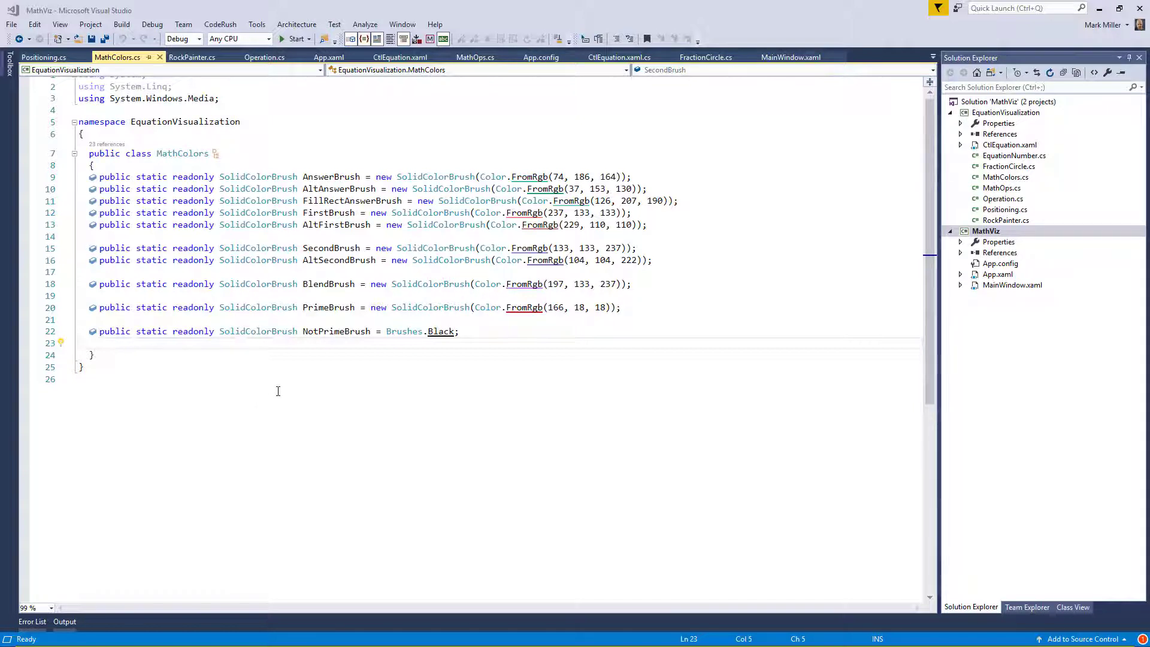
pyautogui.moveTo(266, 385)
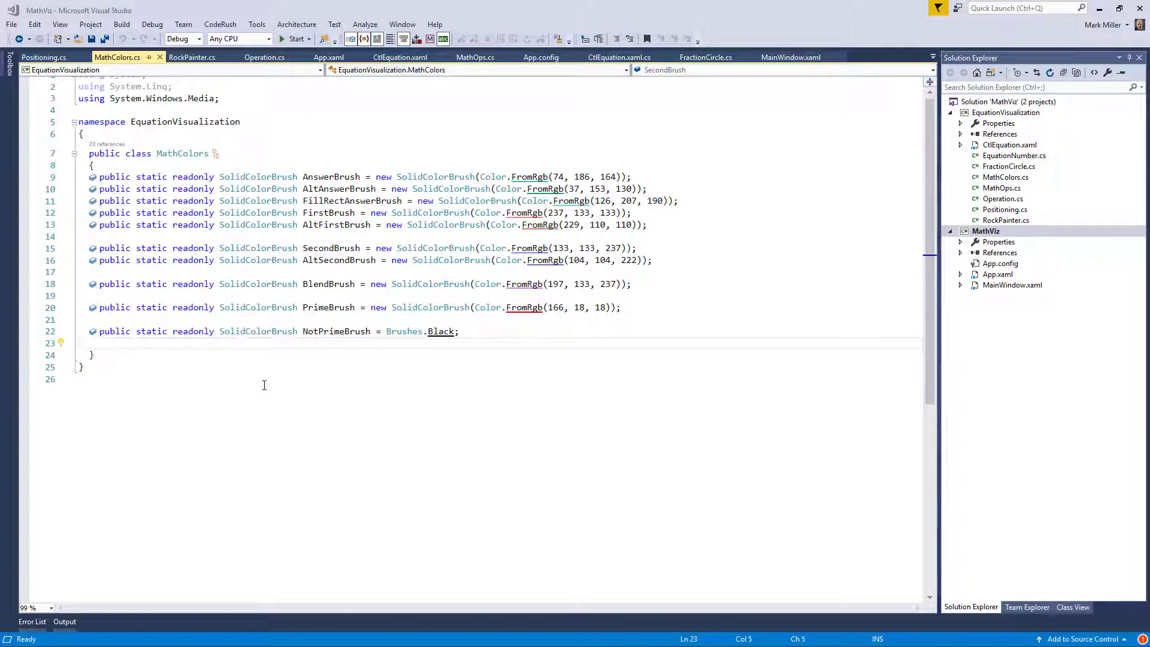
pyautogui.moveTo(427, 404)
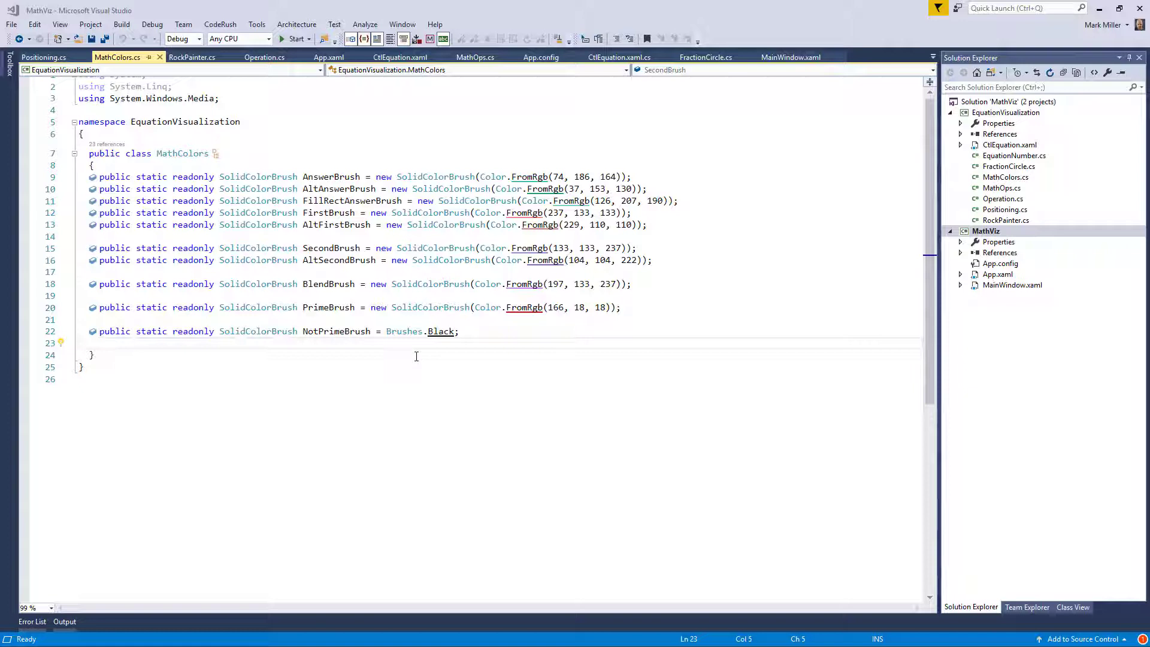
pyautogui.moveTo(424, 347)
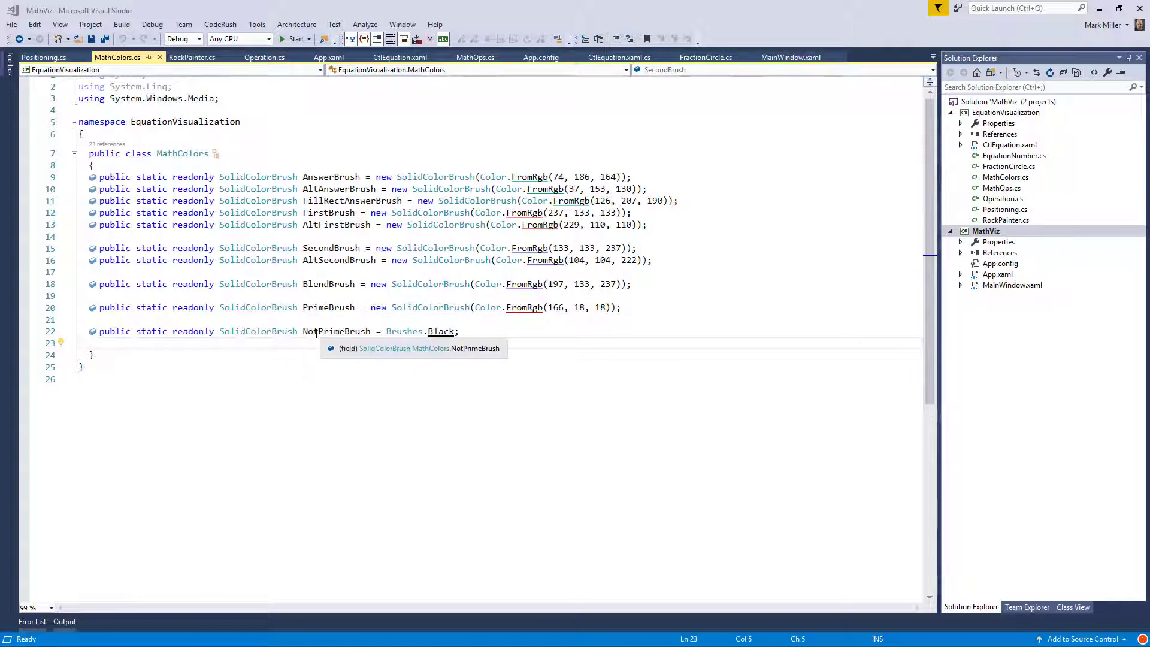
pyautogui.moveTo(315, 322)
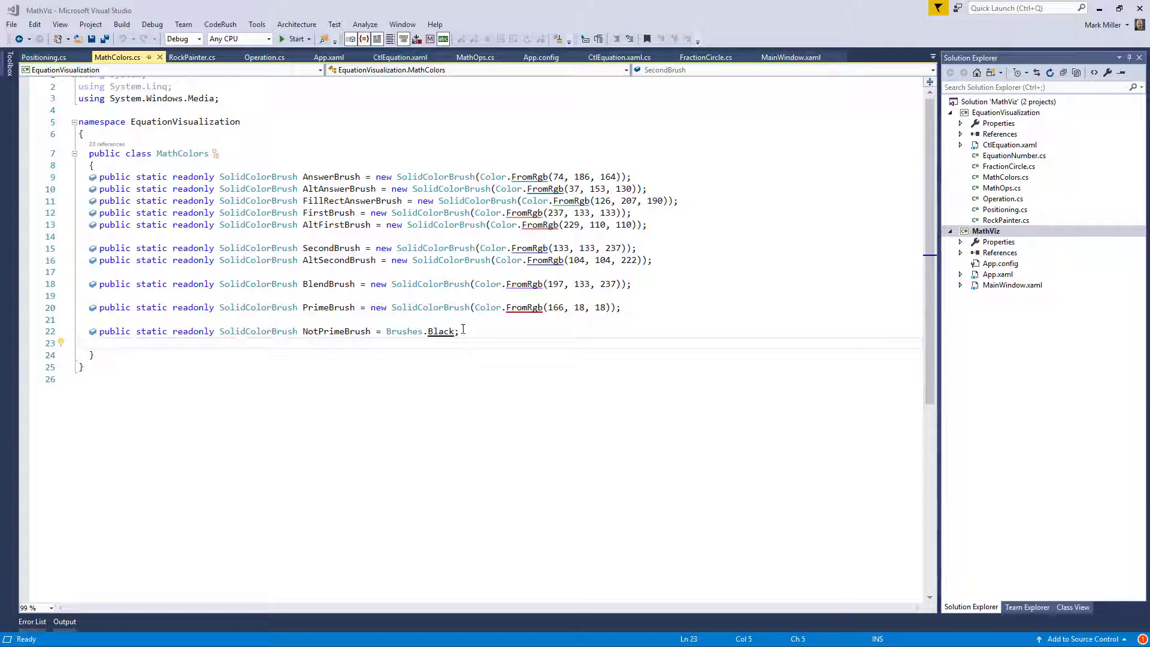
pyautogui.moveTo(343, 386)
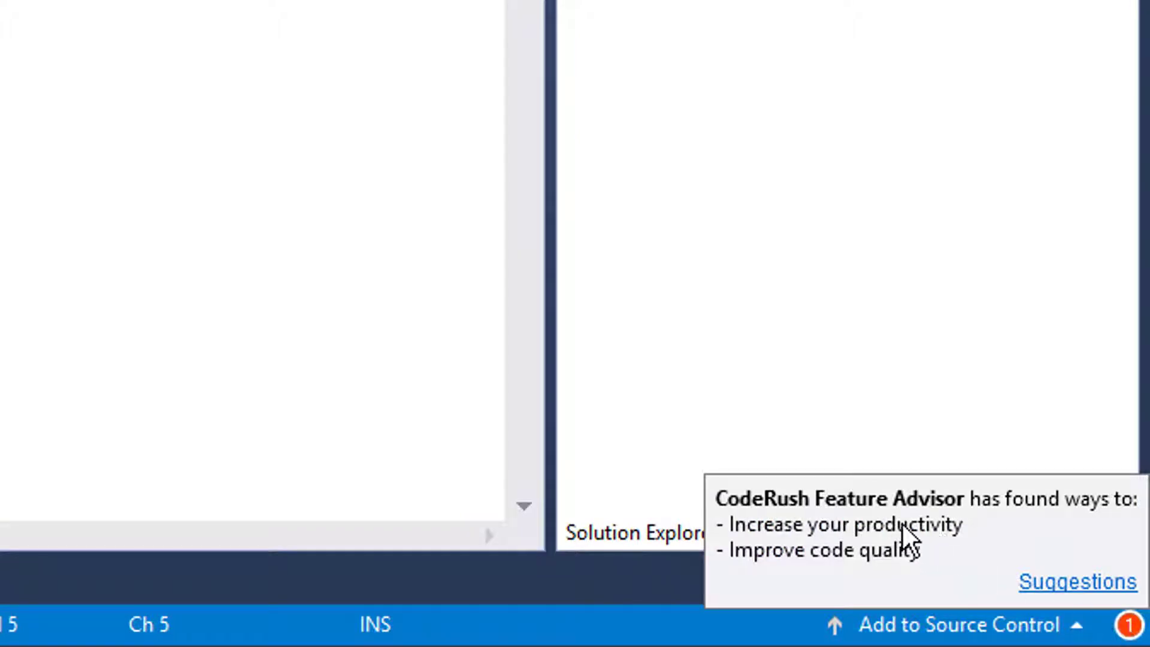
pyautogui.moveTo(1004, 541)
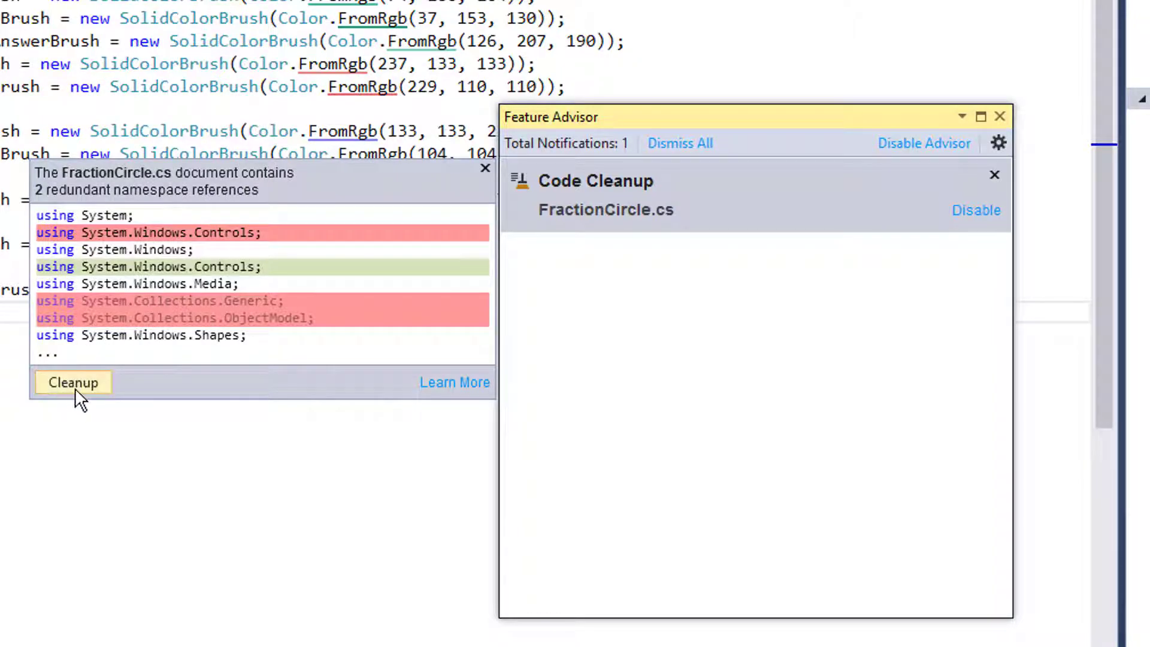
# Run the Feature Advisor's Code Cleanup suggestion on FractionCircle.cs.
pyautogui.click(72, 382)
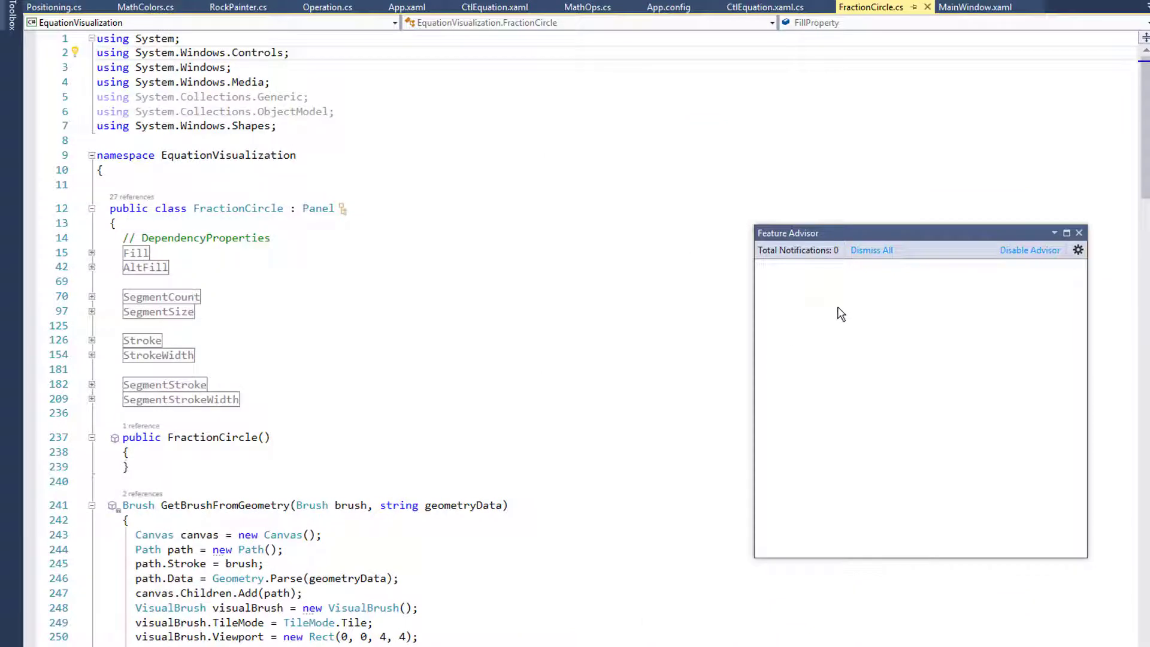
pyautogui.moveTo(919, 471)
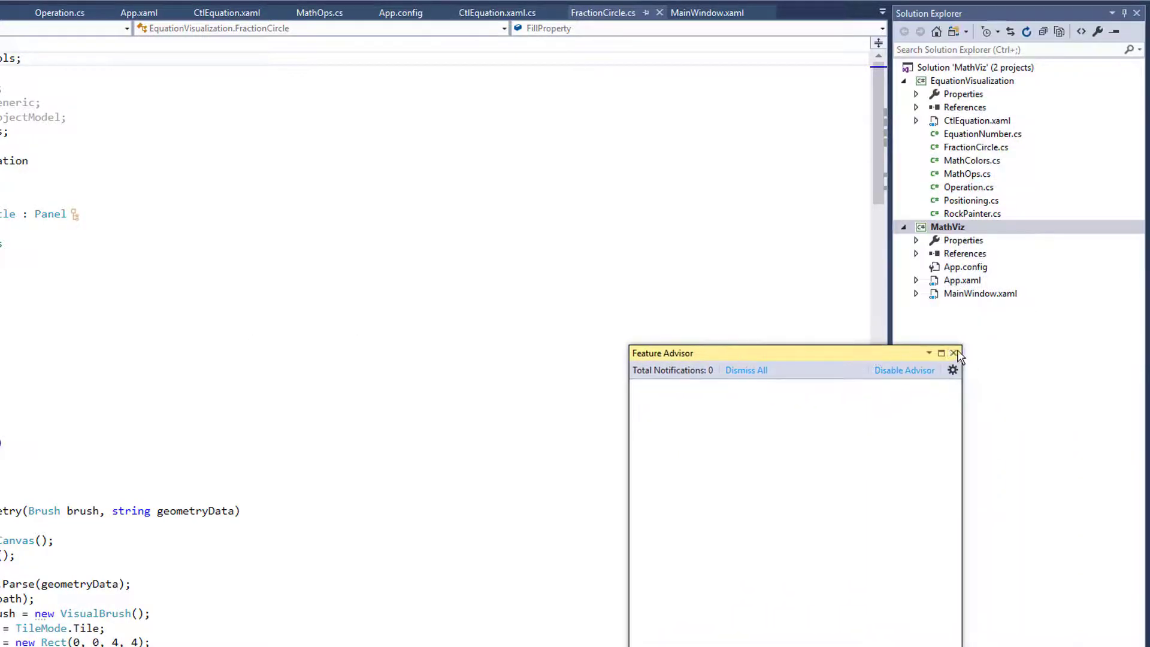
# Hide the empty Feature Advisor, visit GetVerticalBrush's return line, then switch to MathColors.cs.
pyautogui.click(955, 353)
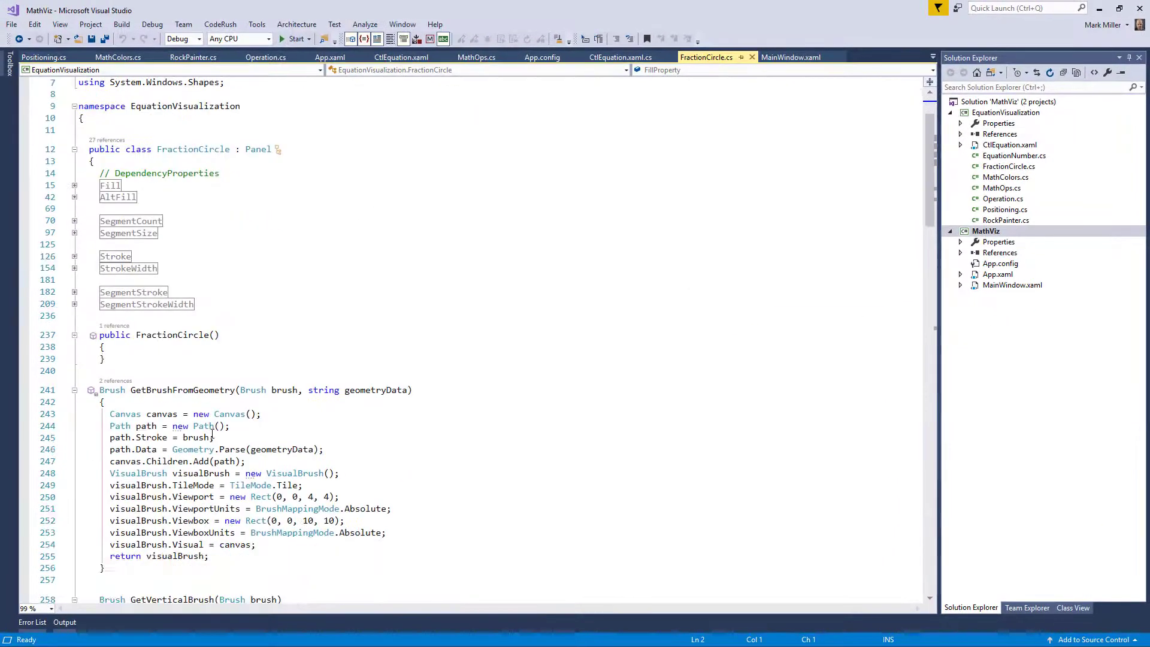
pyautogui.scroll(-3)
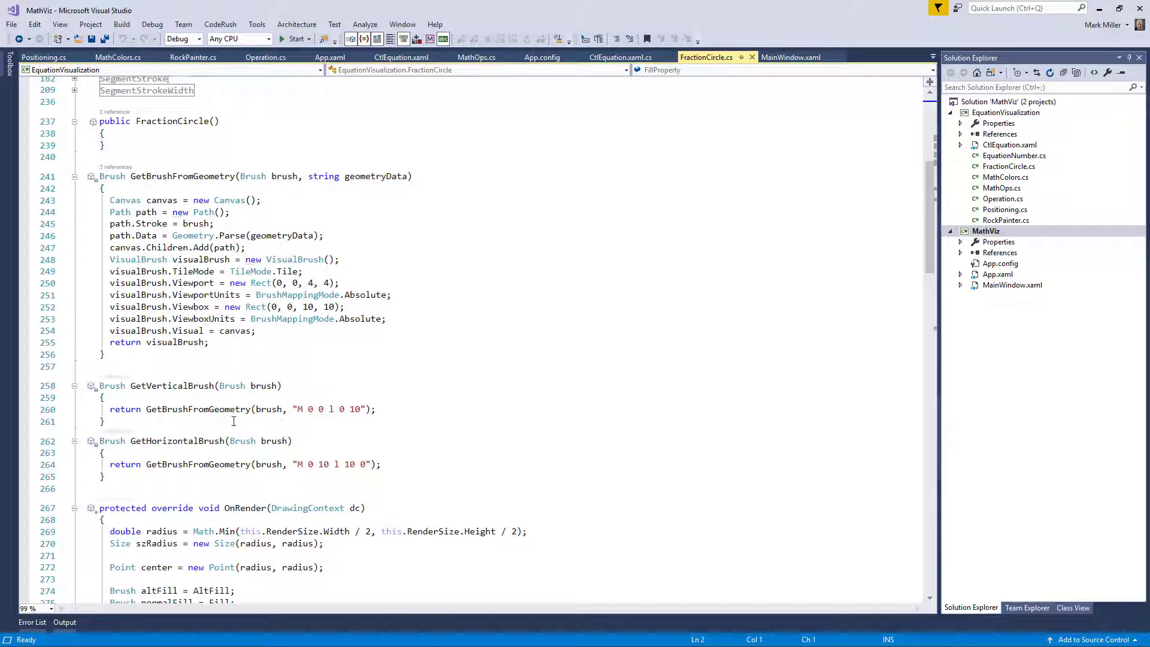
pyautogui.click(217, 410)
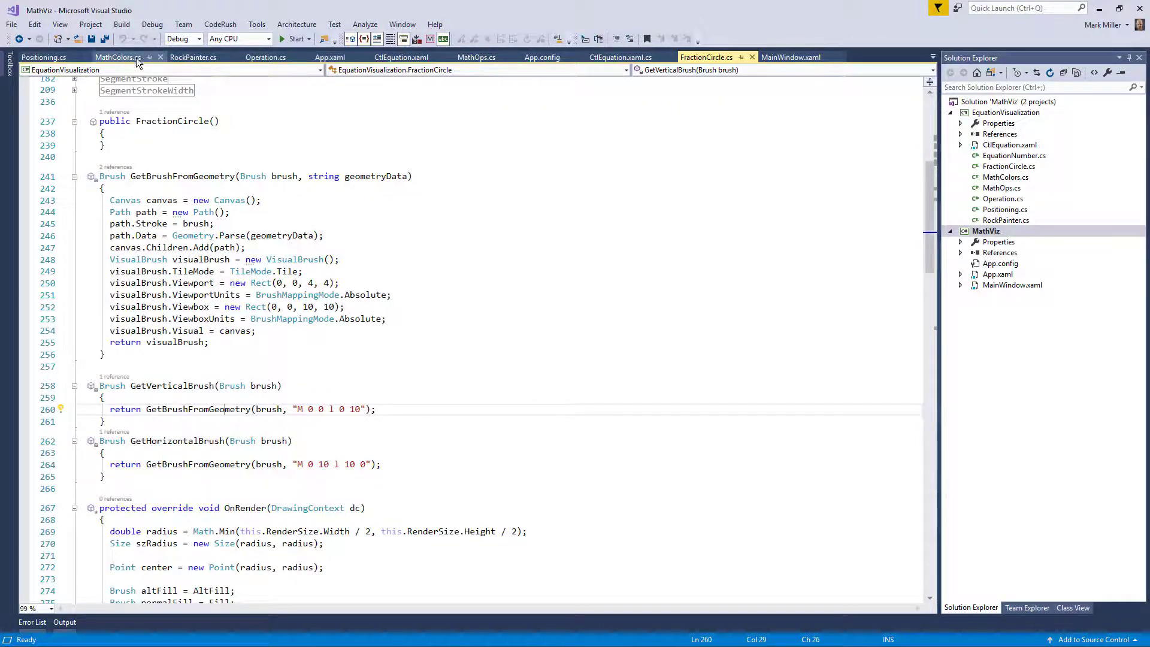
pyautogui.click(117, 57)
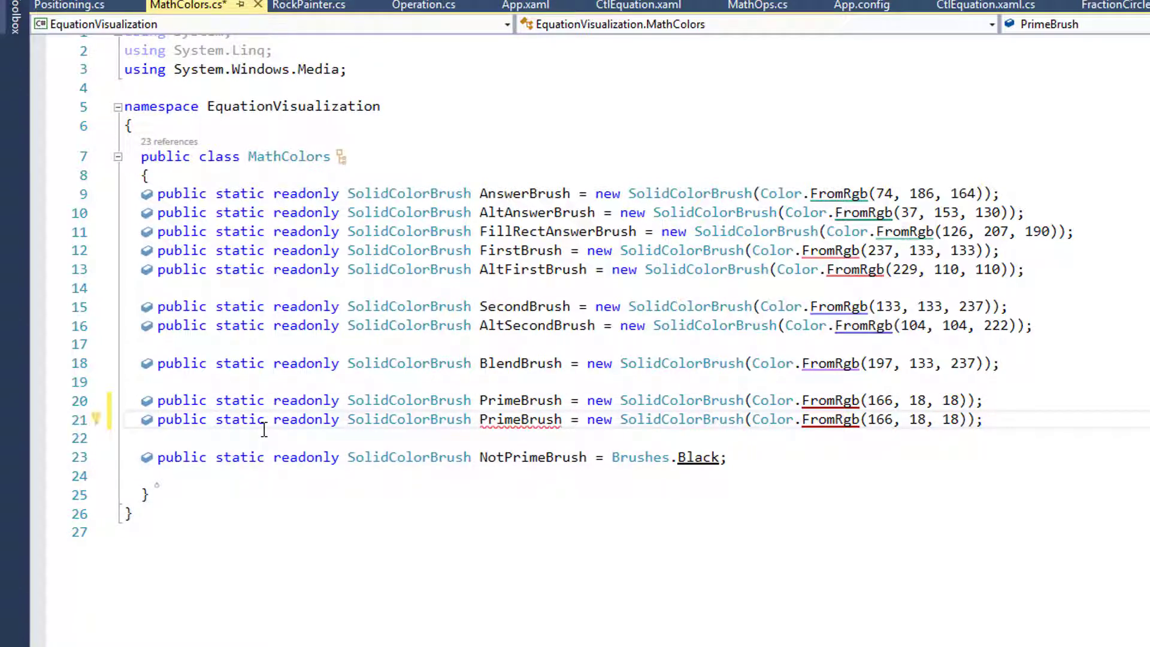
# Duplicate the PrimeBrush line and dismiss the Smart Duplicate Line suggestion.
pyautogui.write('No')
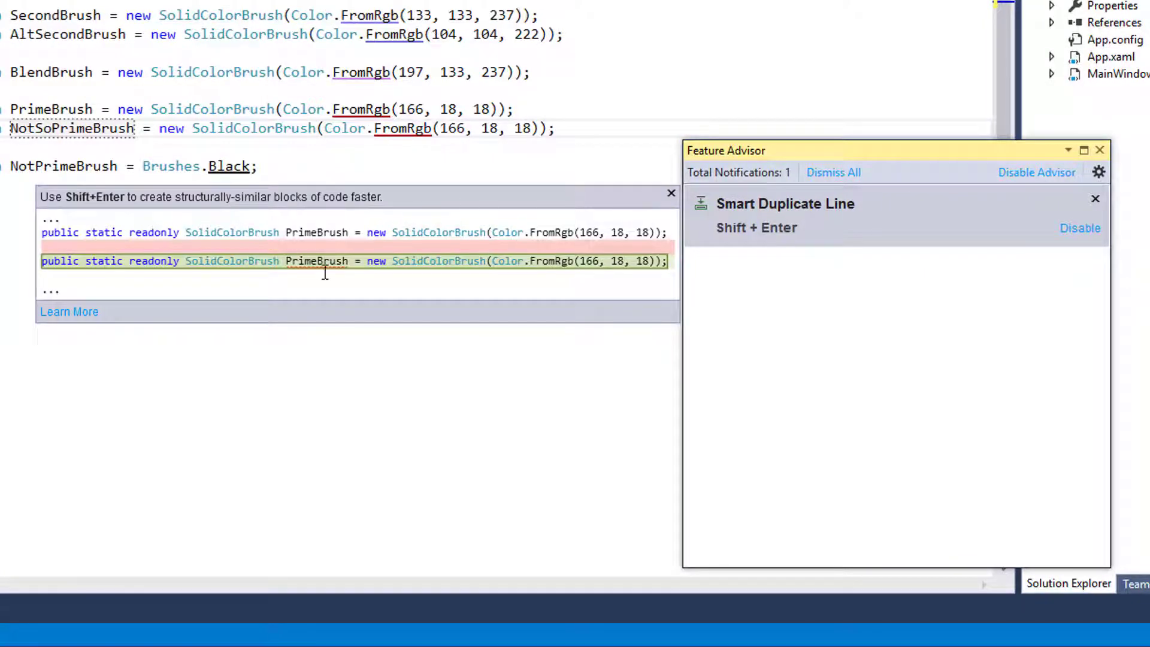
pyautogui.moveTo(303, 232)
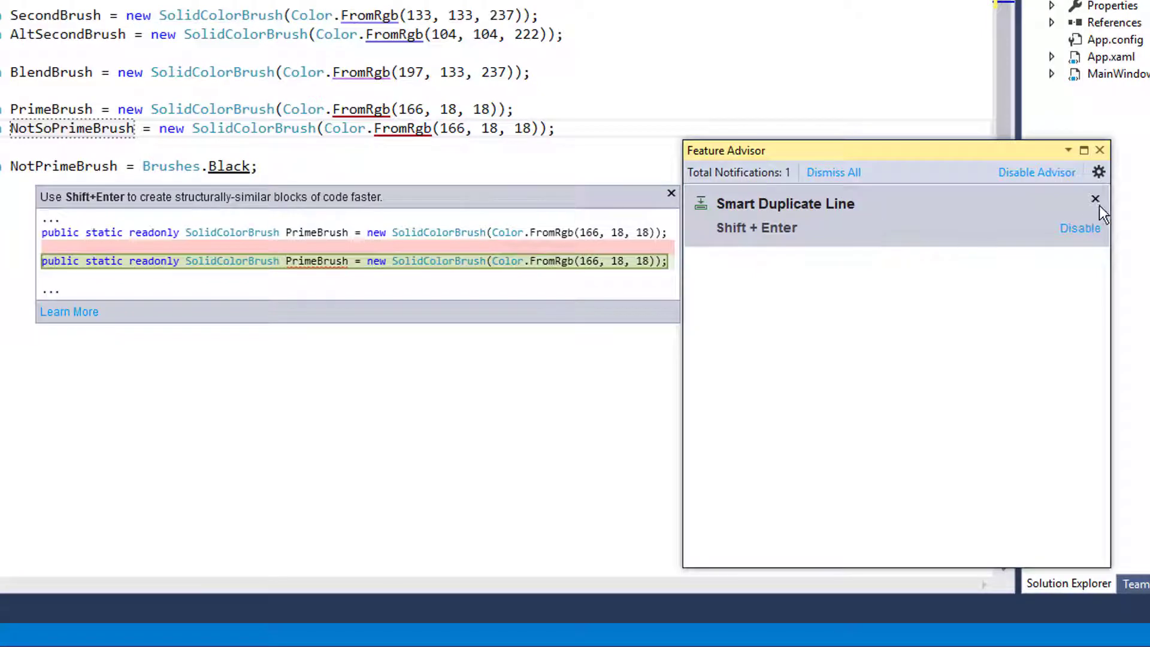
pyautogui.click(1094, 198)
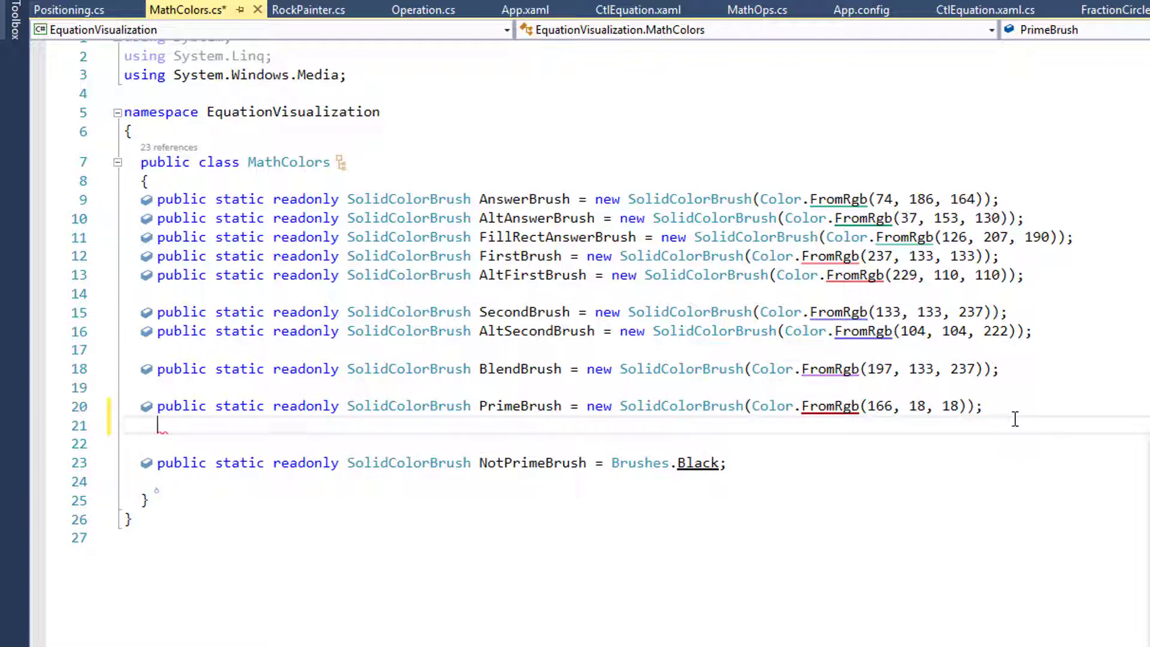
# Undo the duplicate line and open the Feature Advisor settings page.
pyautogui.click(308, 10)
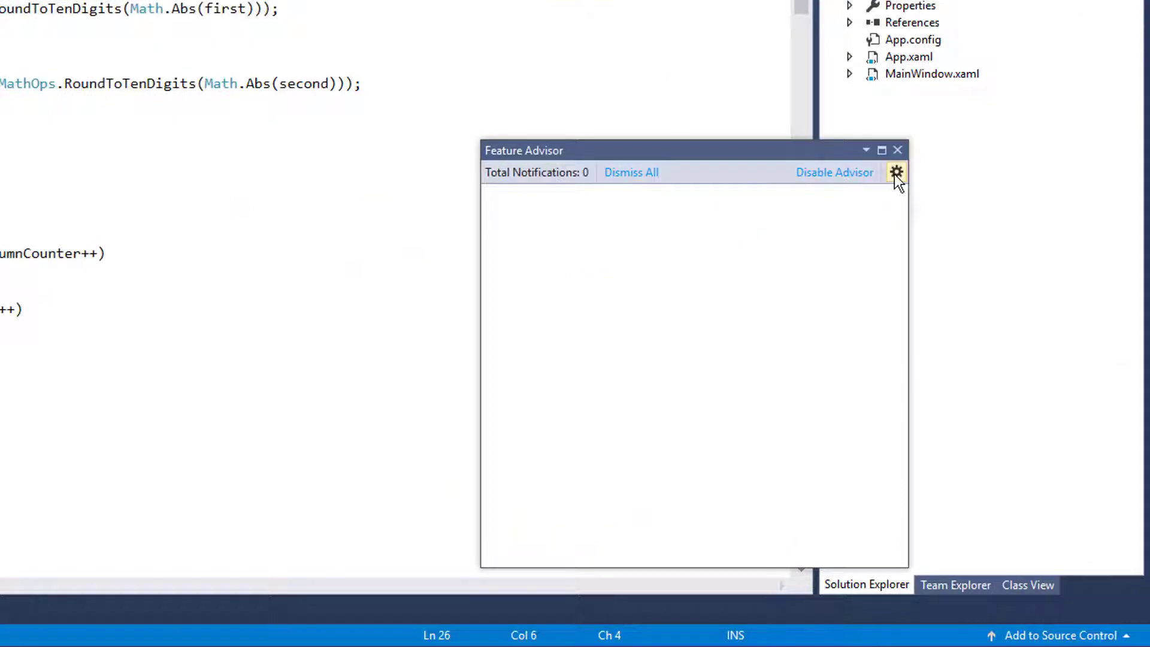
pyautogui.click(896, 173)
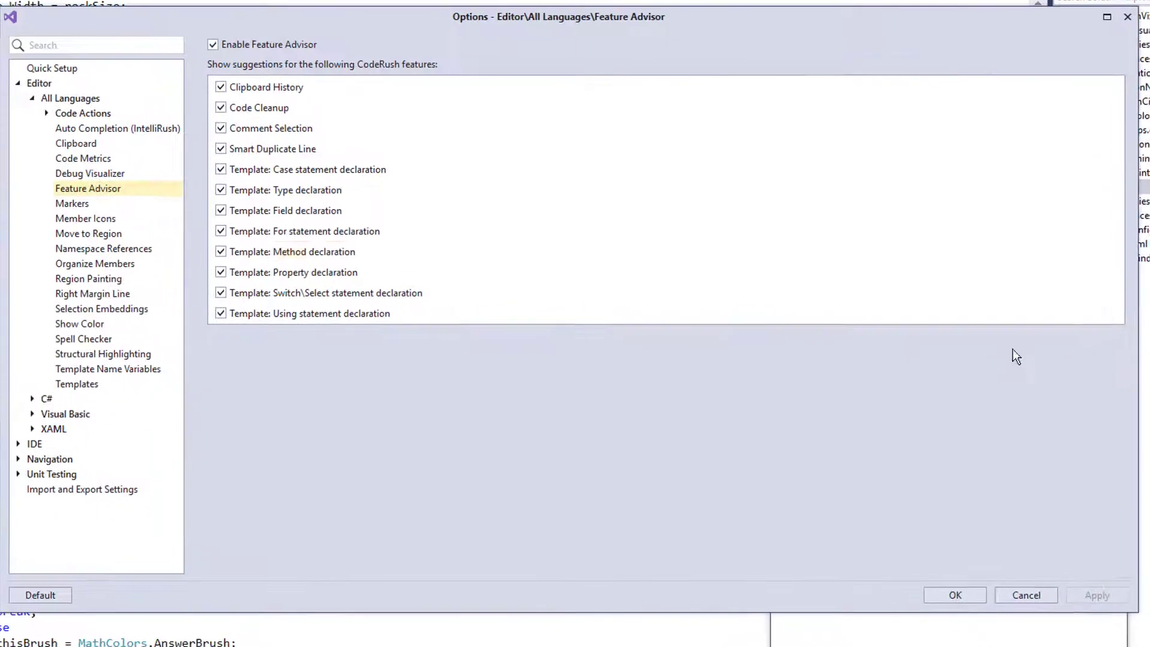
pyautogui.click(266, 88)
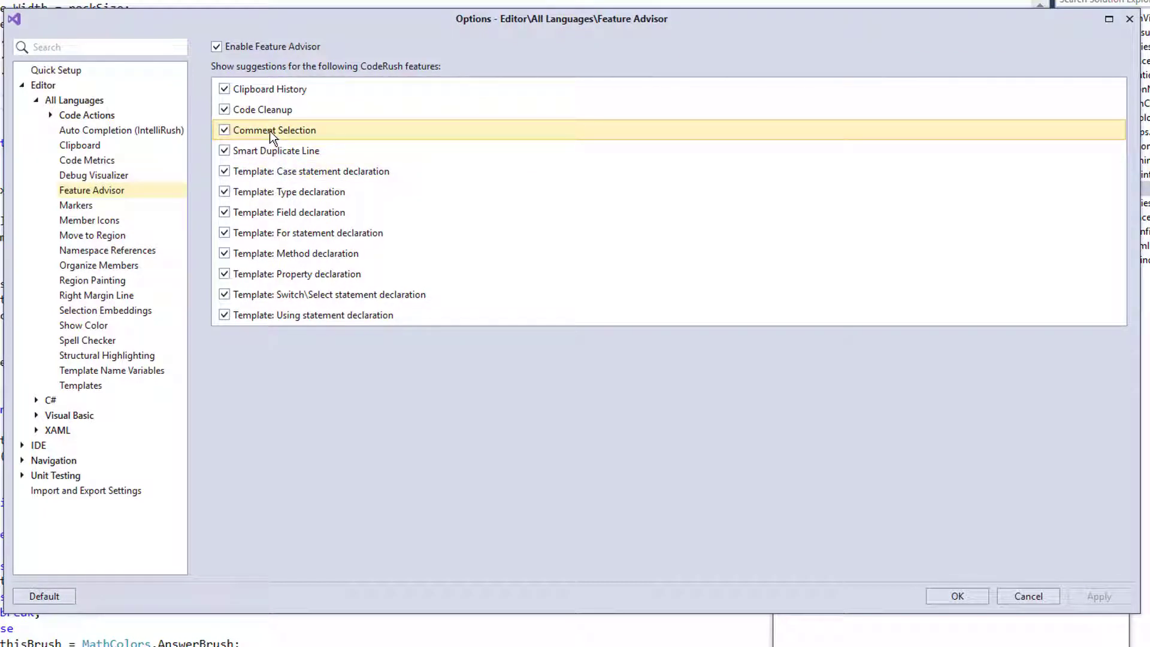
pyautogui.moveTo(279, 198)
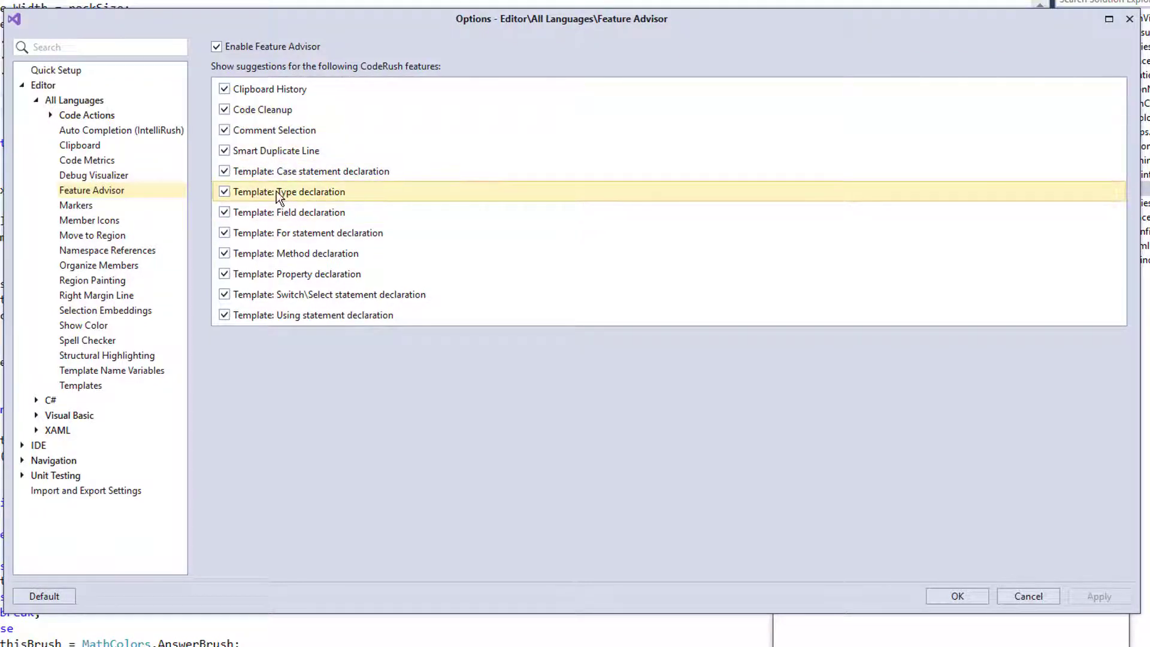
pyautogui.moveTo(292, 238)
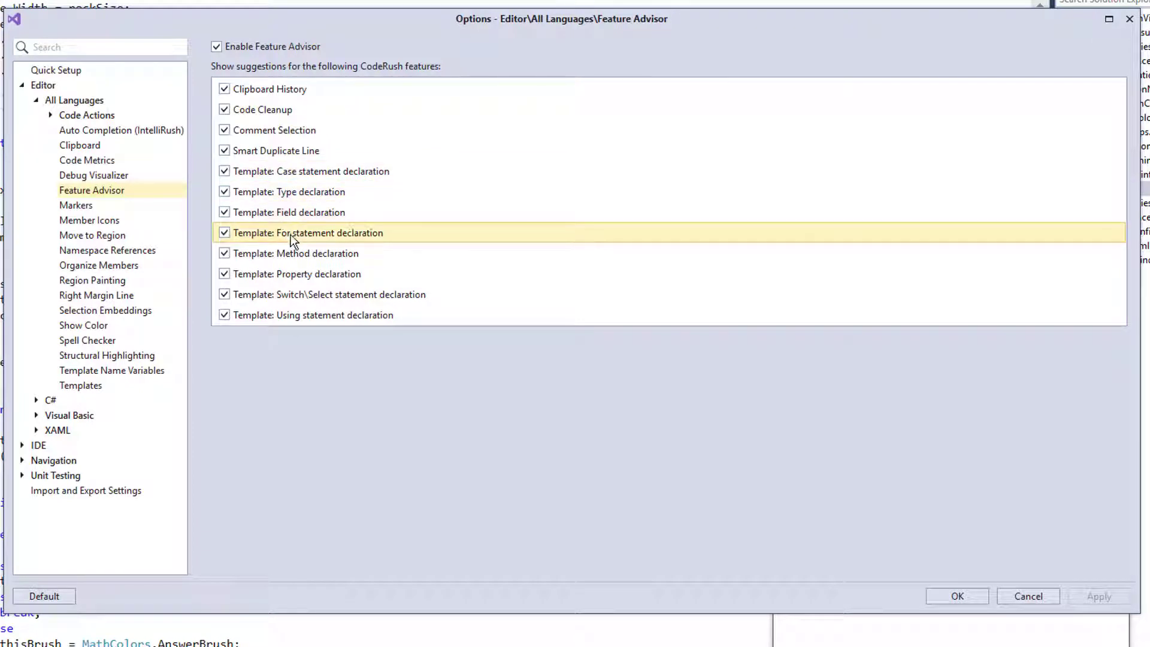
pyautogui.moveTo(287, 326)
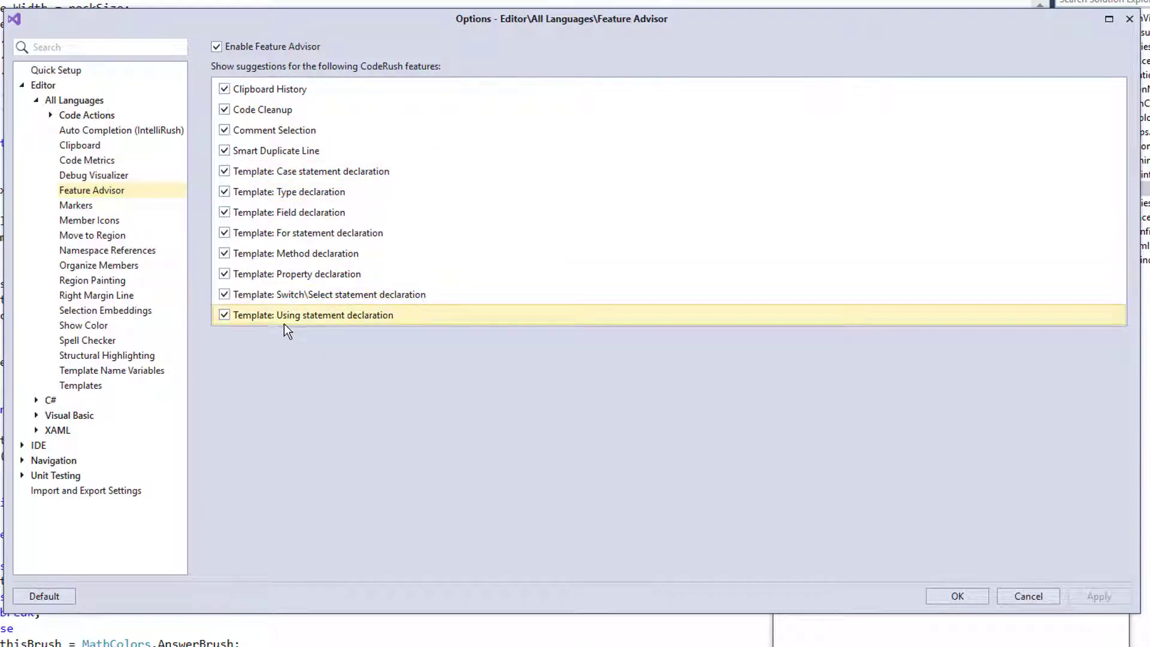
pyautogui.moveTo(324, 322)
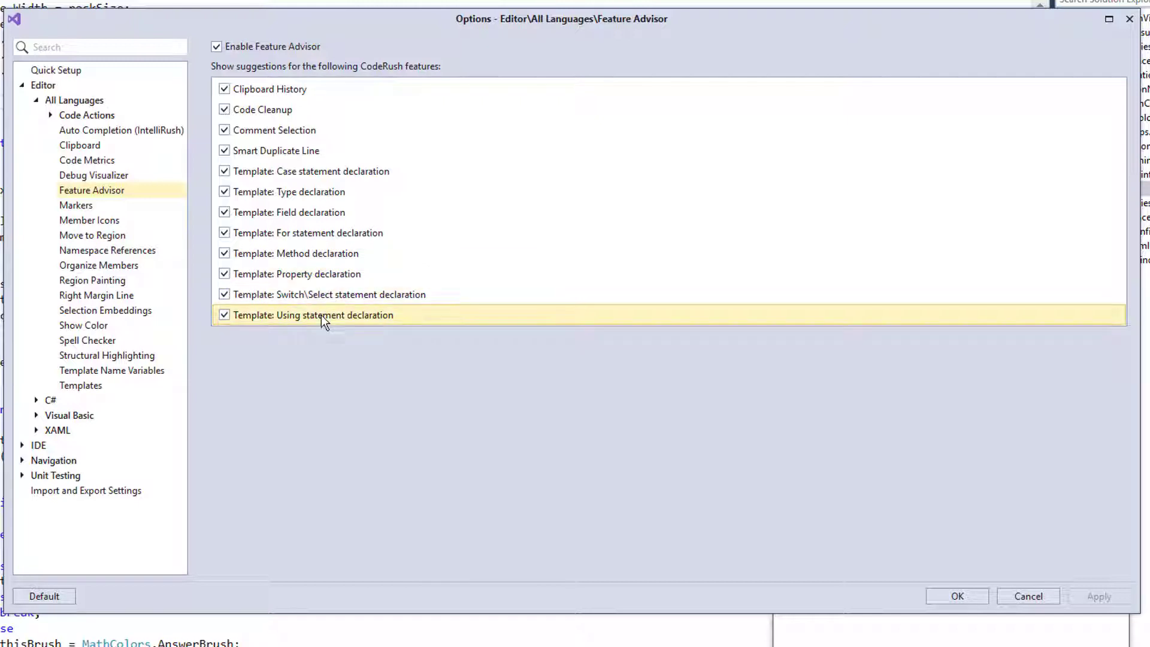
pyautogui.moveTo(514, 258)
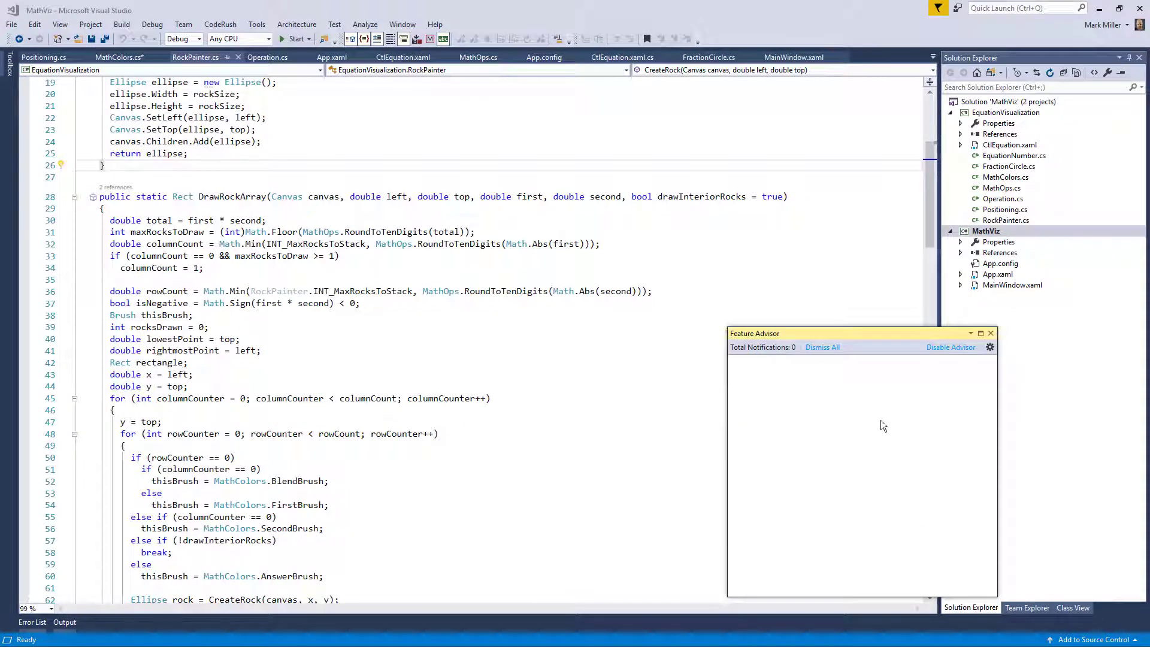
pyautogui.moveTo(228, 303)
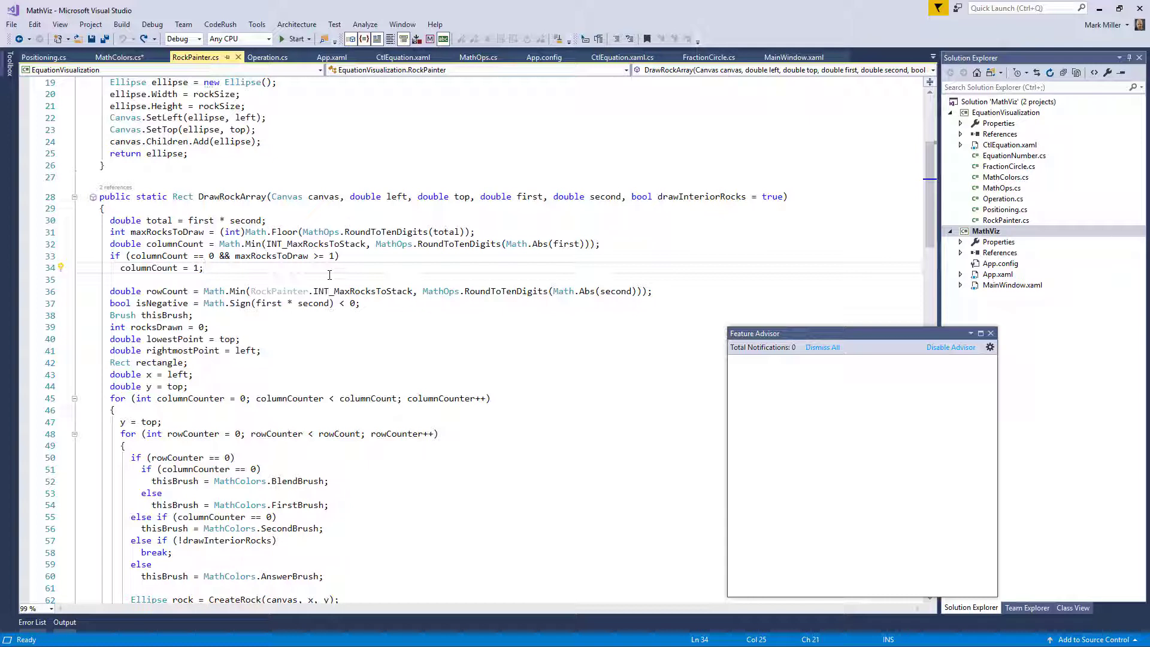
pyautogui.moveTo(841, 424)
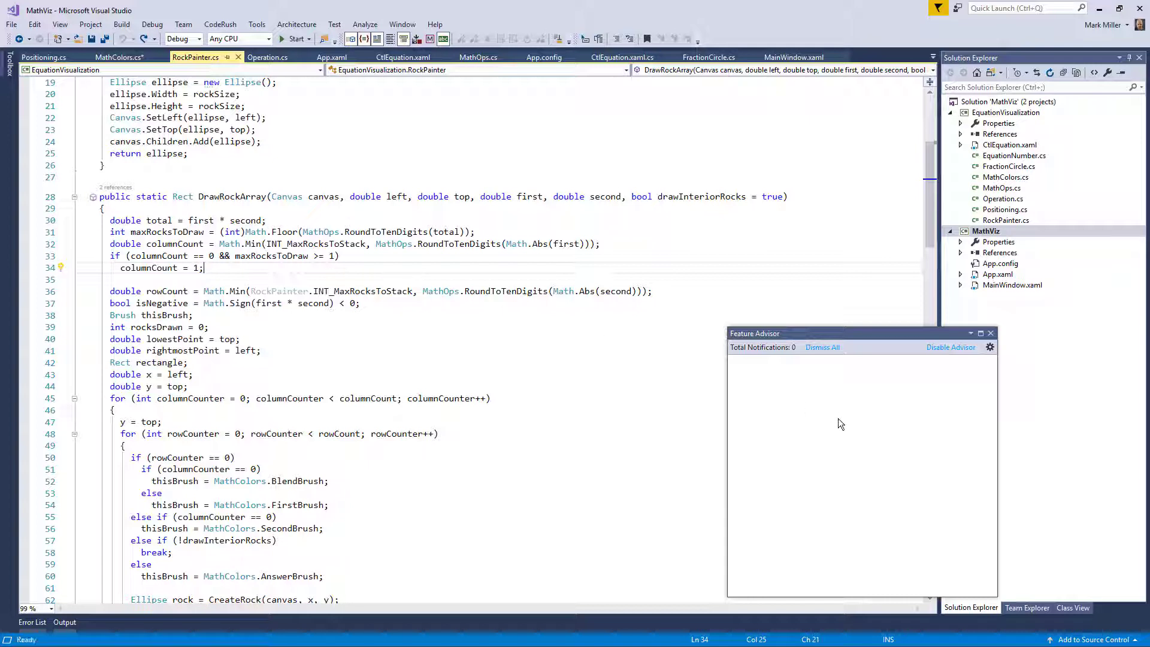
pyautogui.moveTo(830, 424)
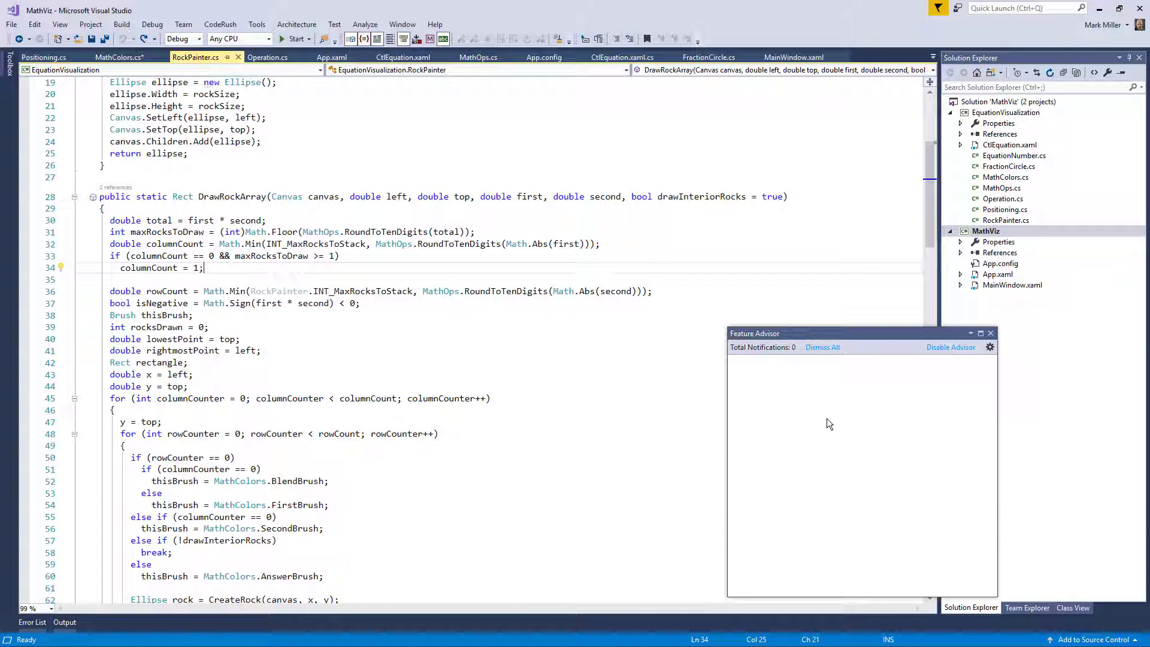
pyautogui.moveTo(826, 423)
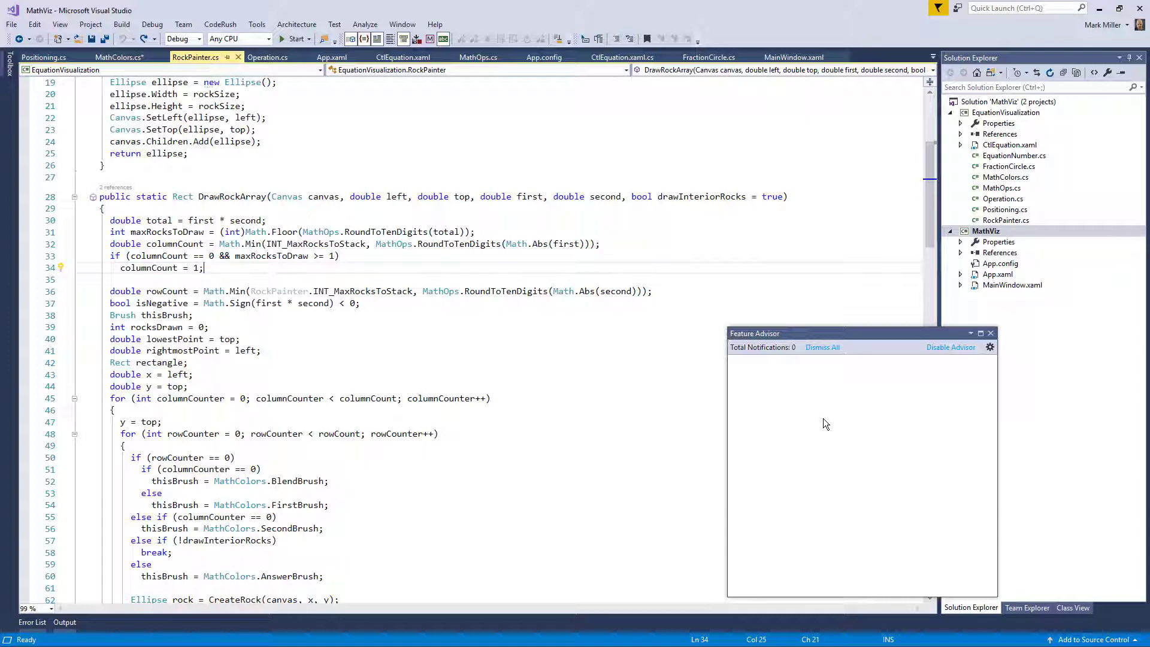